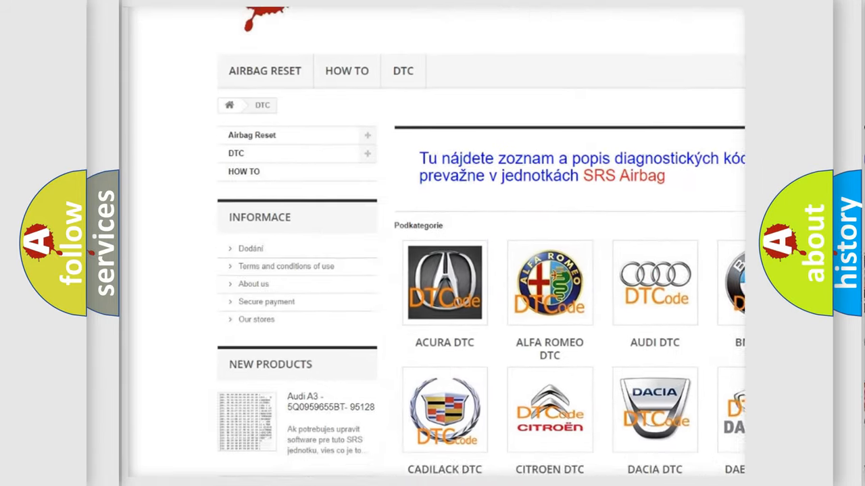
# Advance the P0303 slide to reveal the Cause entry about the ECM terminal resistor, databus wiring fault and ECM replacement.
pyautogui.scroll(-3)
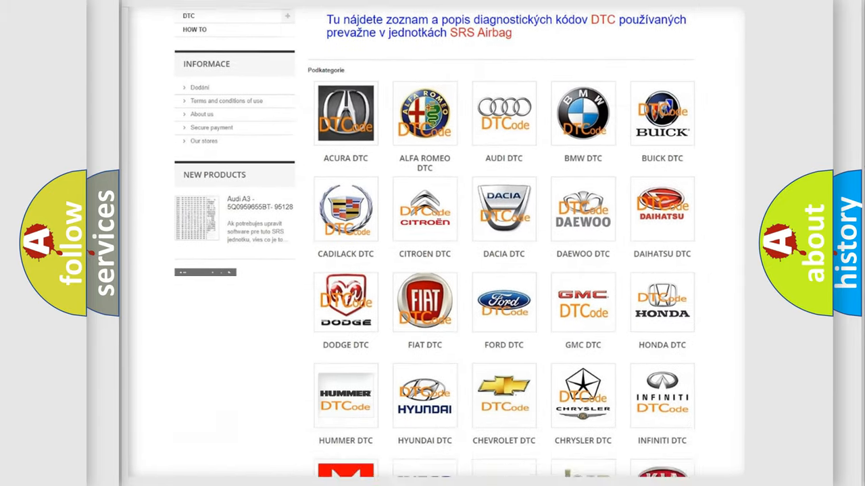
pyautogui.scroll(-3)
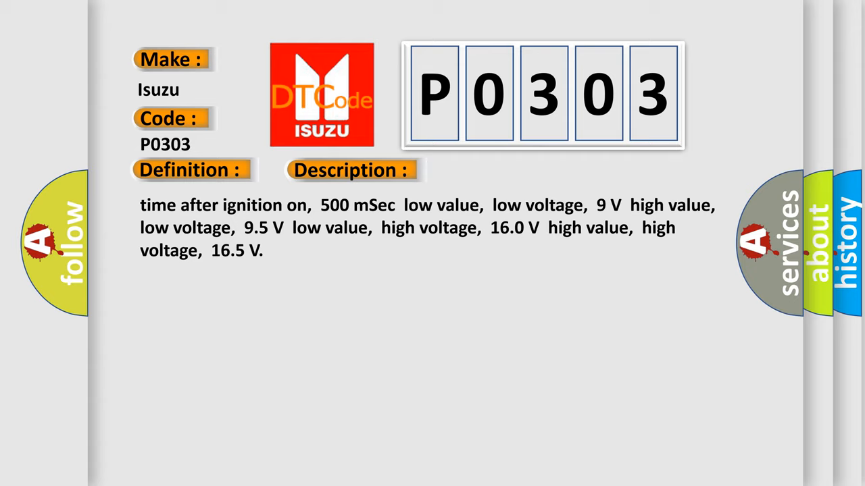
pyautogui.click(497, 170)
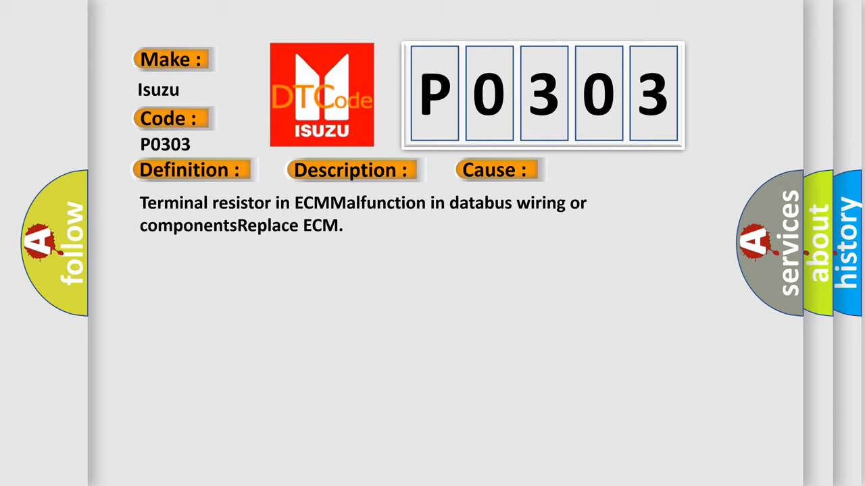